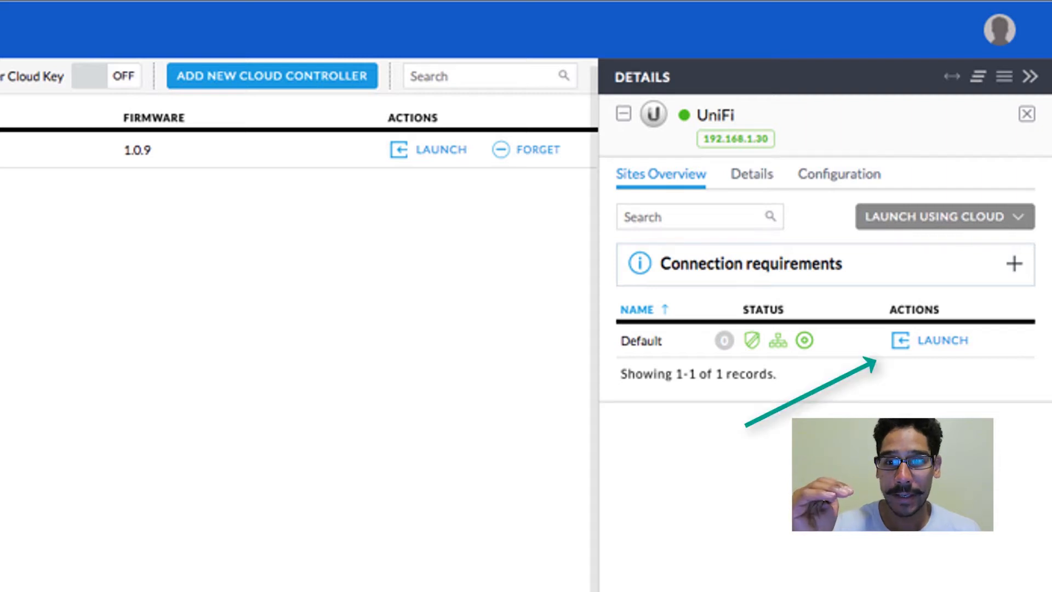
Launch the Default site from the Sites Overview panel
left_click(941, 340)
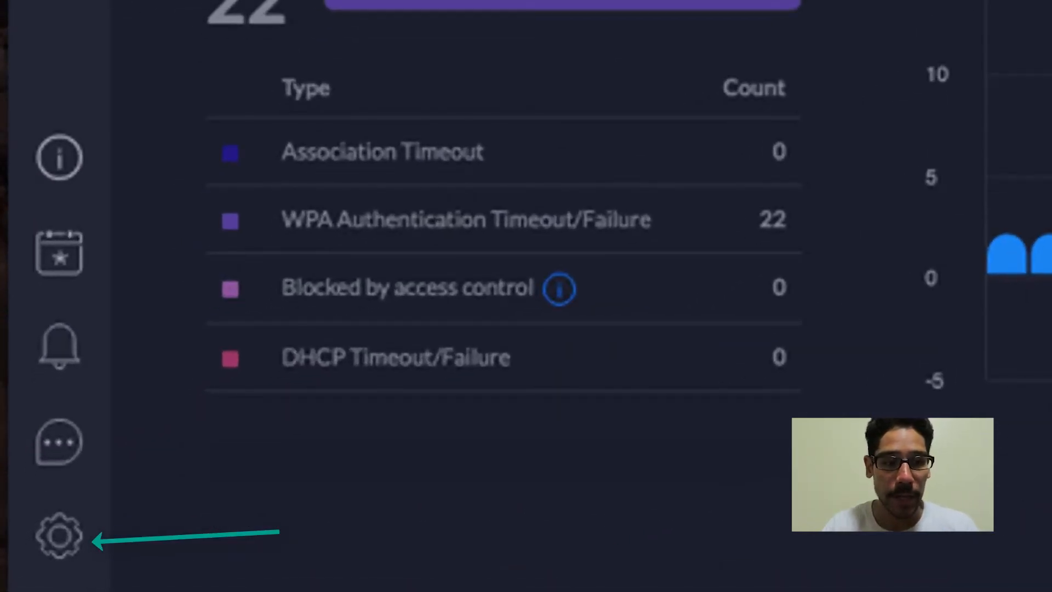
Confirm the built-in RADIUS server is enabled, then view its one listed RADIUS user
left_click(58, 536)
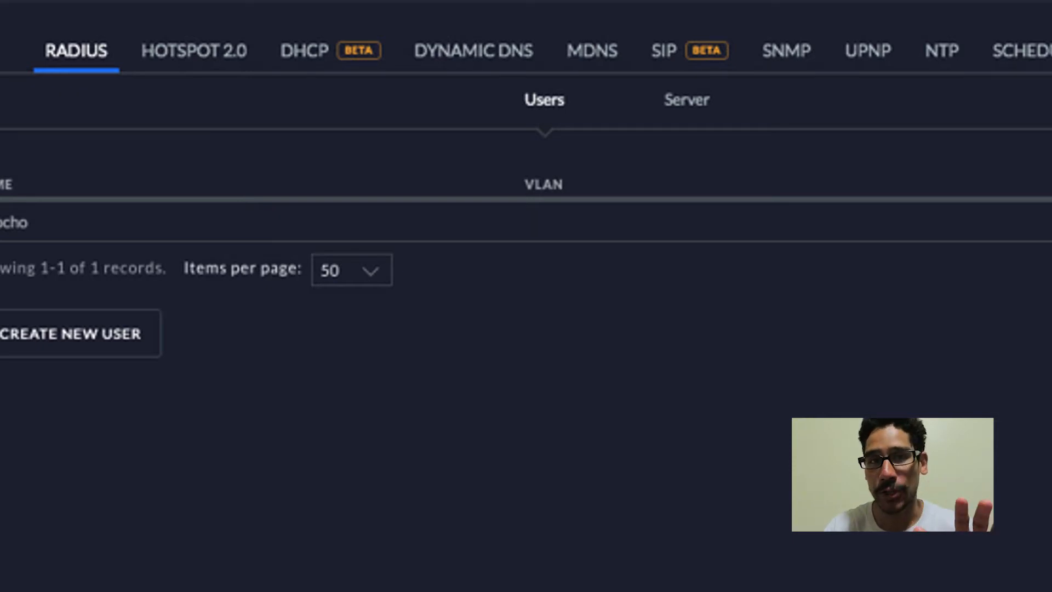
left_click(687, 100)
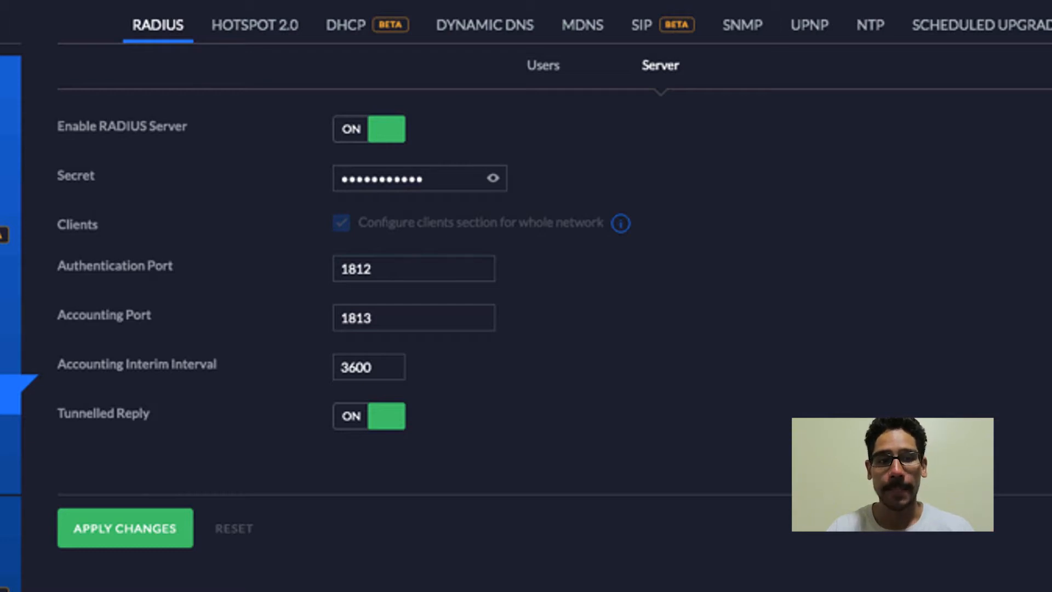
left_click(543, 65)
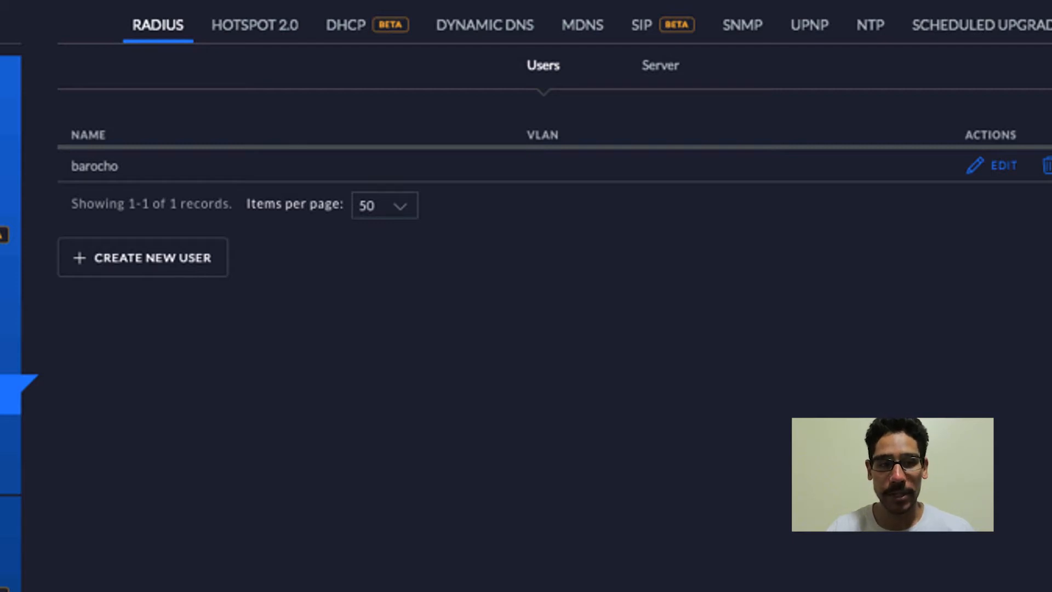
Show the Profiles settings page with only the Default RADIUS profile
left_click(143, 257)
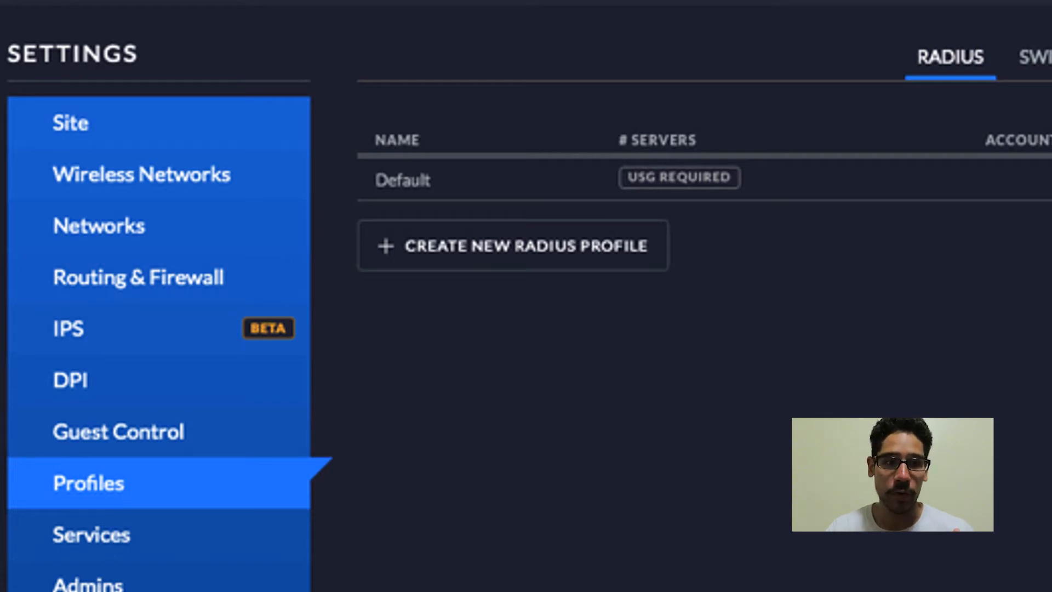
Review the Default RADIUS profile, then view the four configured networks
left_click(513, 244)
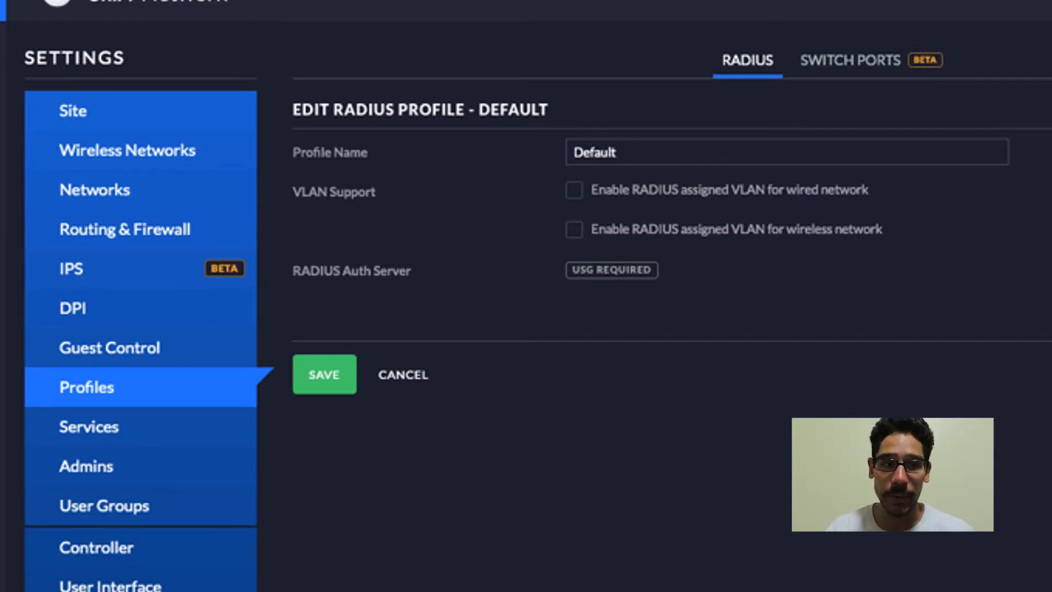
left_click(93, 189)
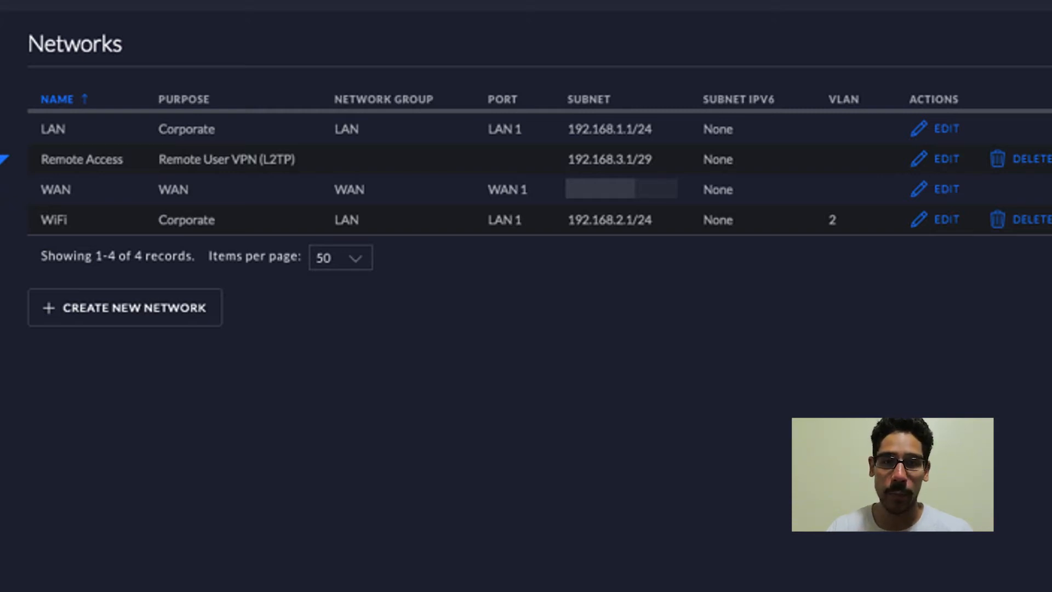
Open the Remote Access network's edit form showing L2TP server and 192.168.3.1/29
left_click(124, 308)
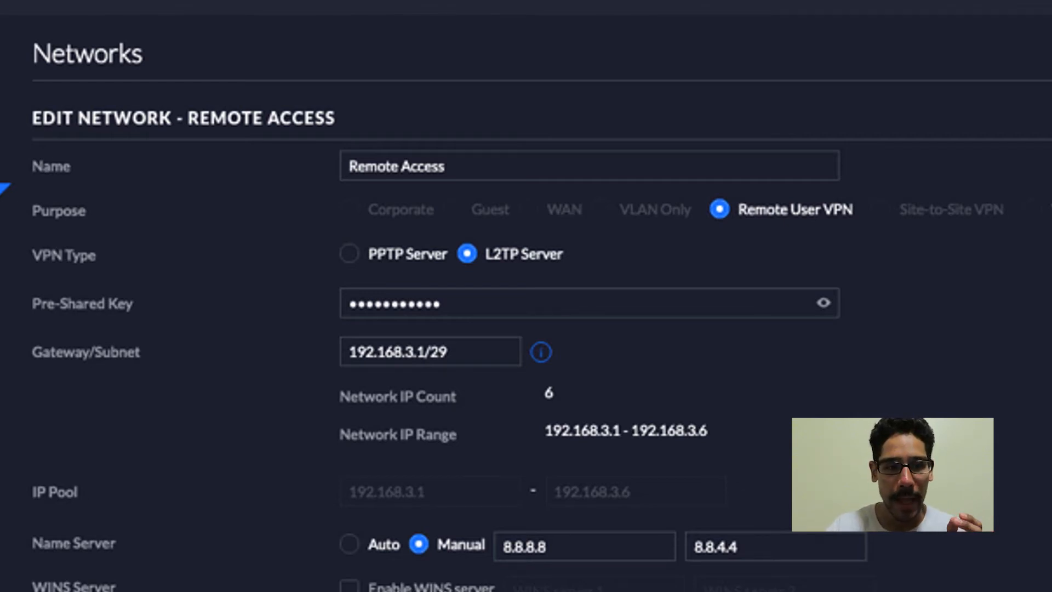
scroll("down", 3)
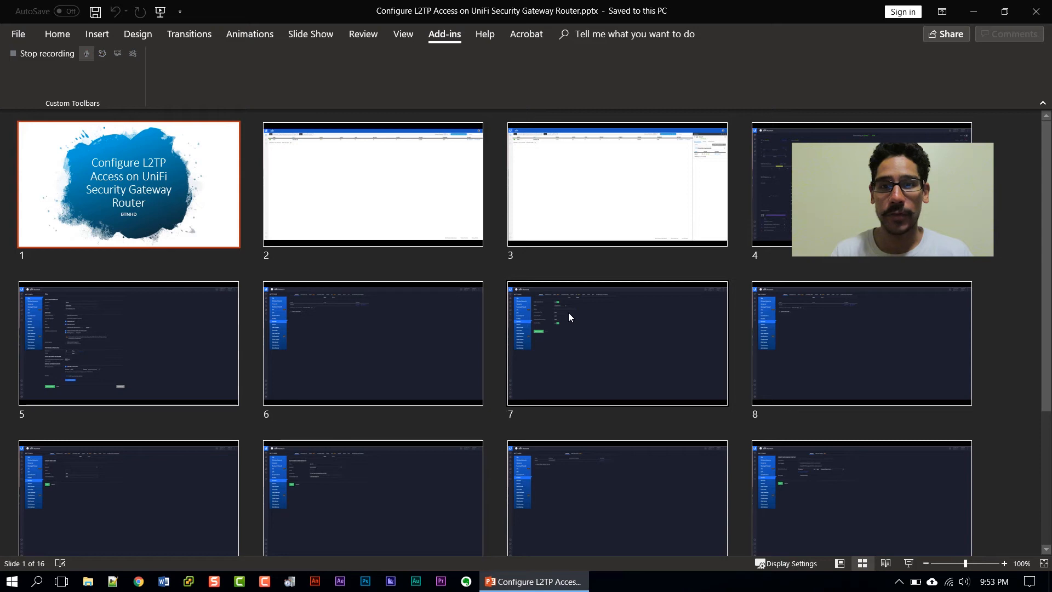
mouse_move(656, 340)
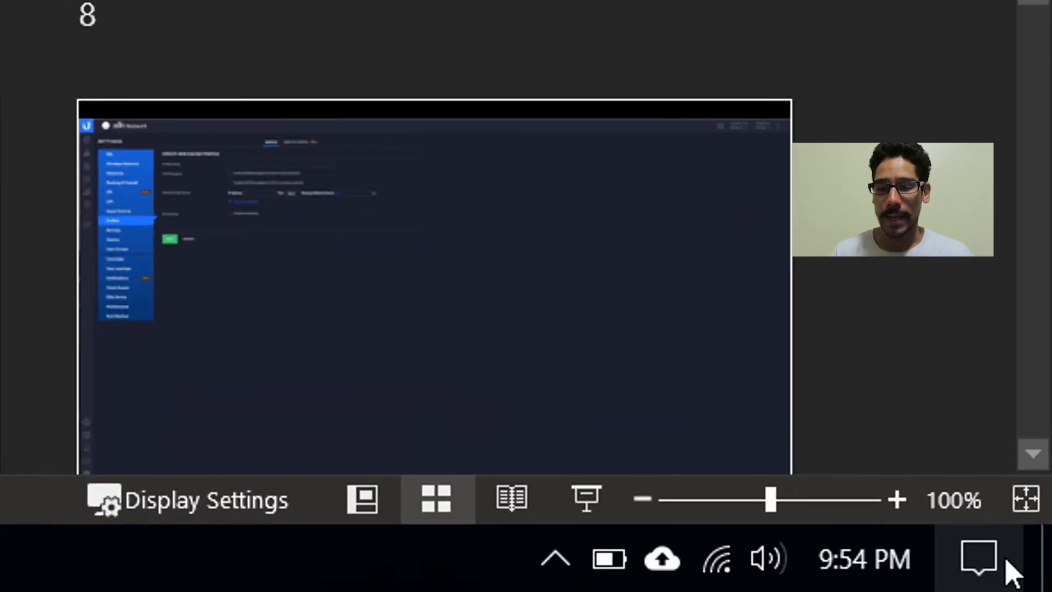
Show the Windows Network & Internet status page from the taskbar network icon
left_click(979, 558)
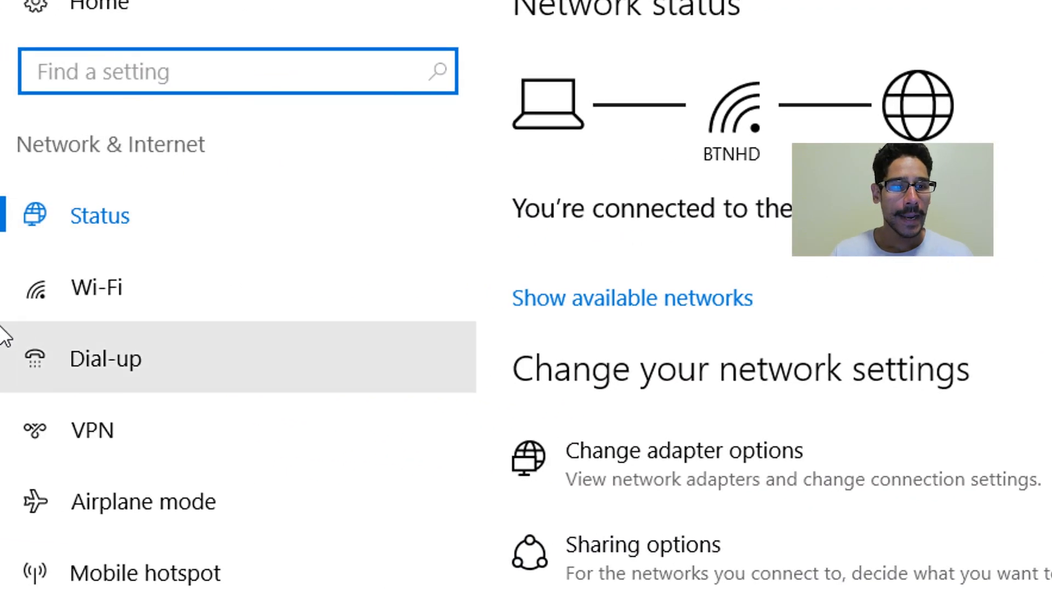
Edit the BTNHD LAB VPN connection's L2TP/IPsec pre-shared key properties
left_click(92, 429)
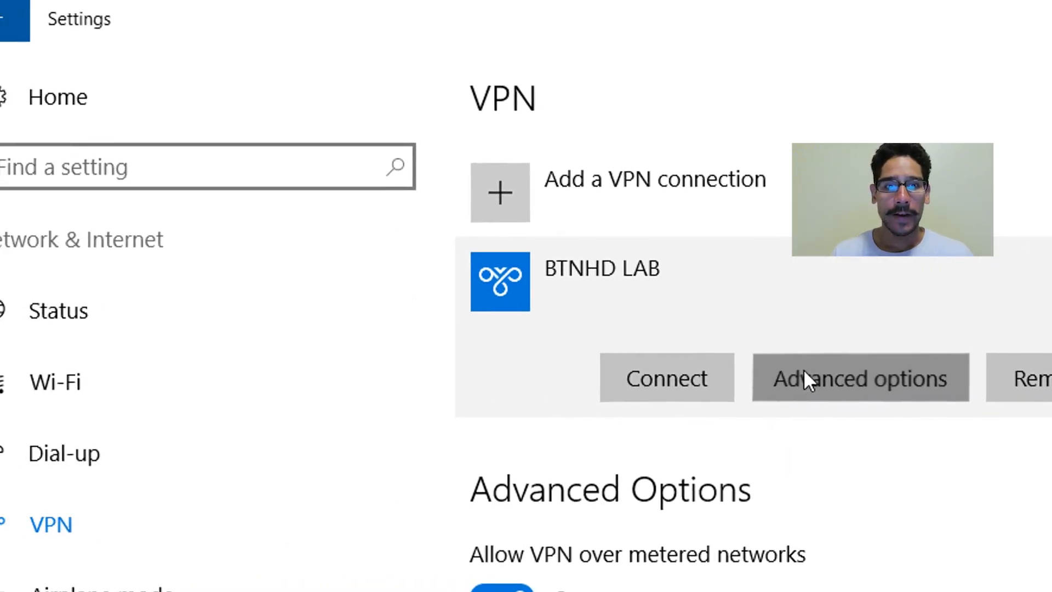
left_click(860, 377)
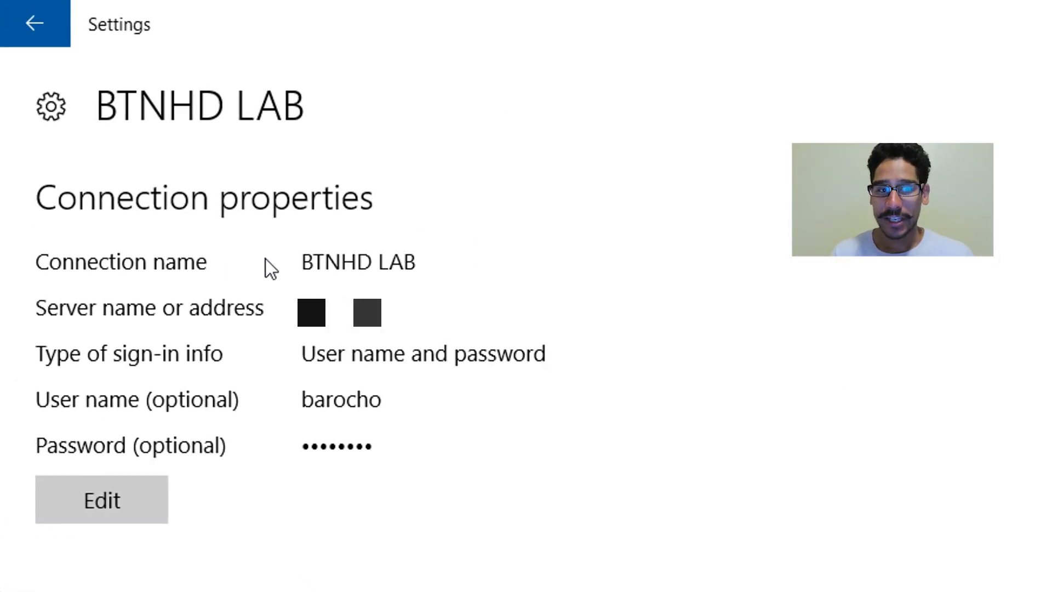
left_click(101, 500)
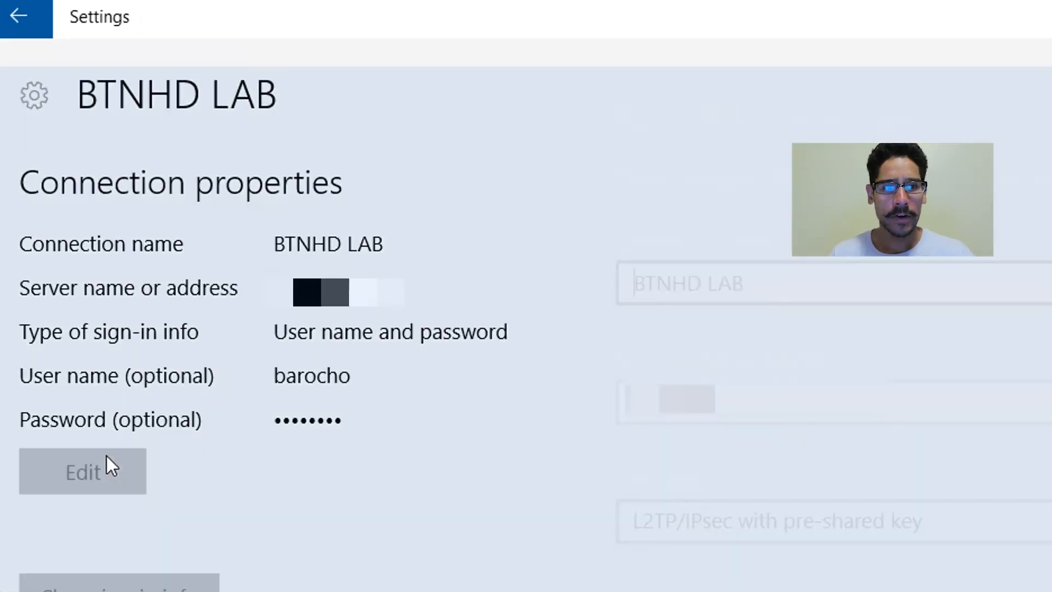
left_click(82, 471)
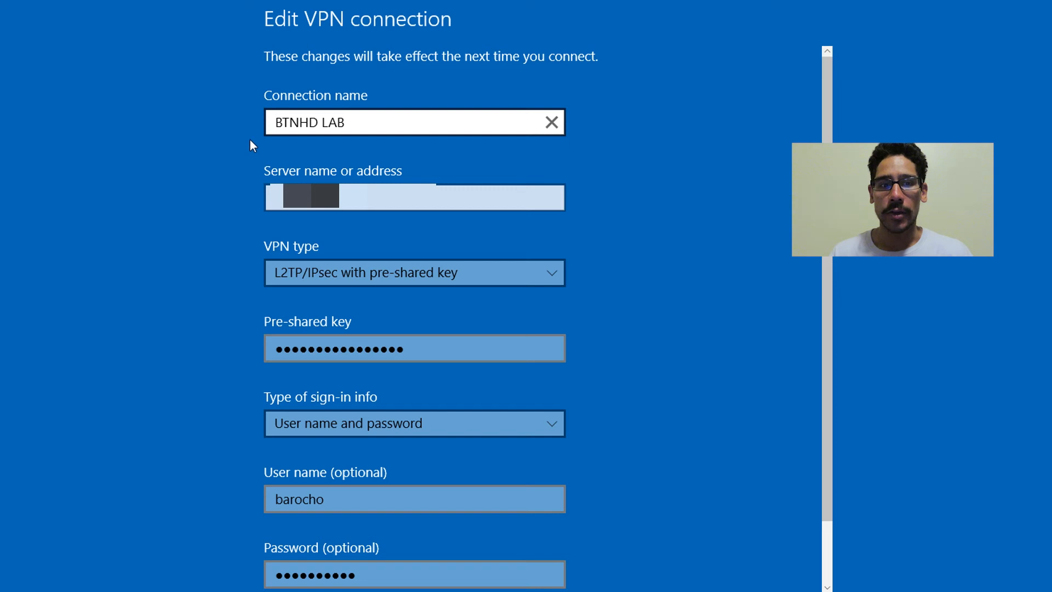
mouse_move(355, 138)
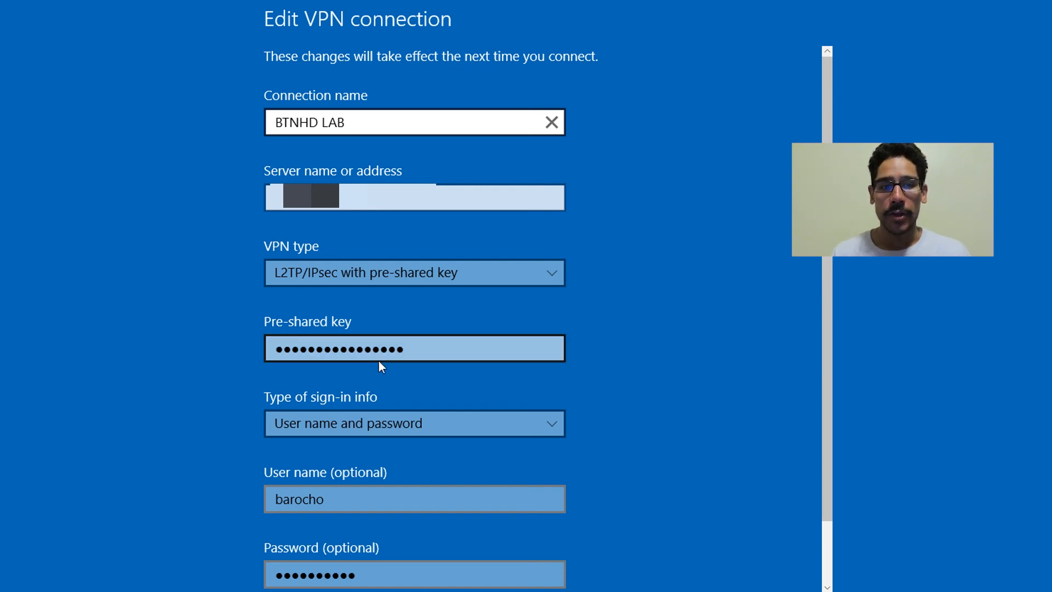
scroll("down", 3)
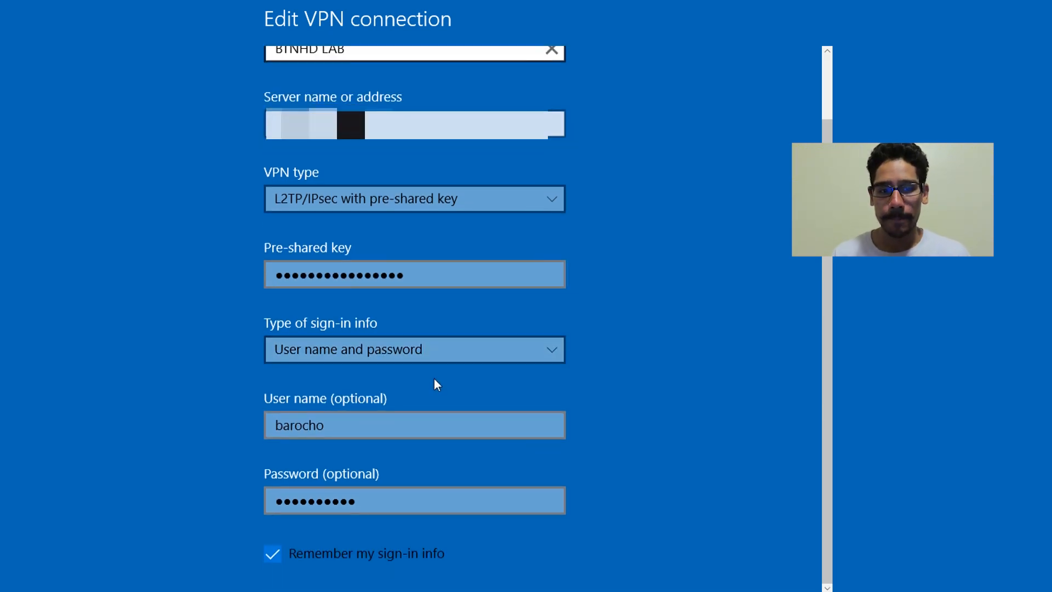